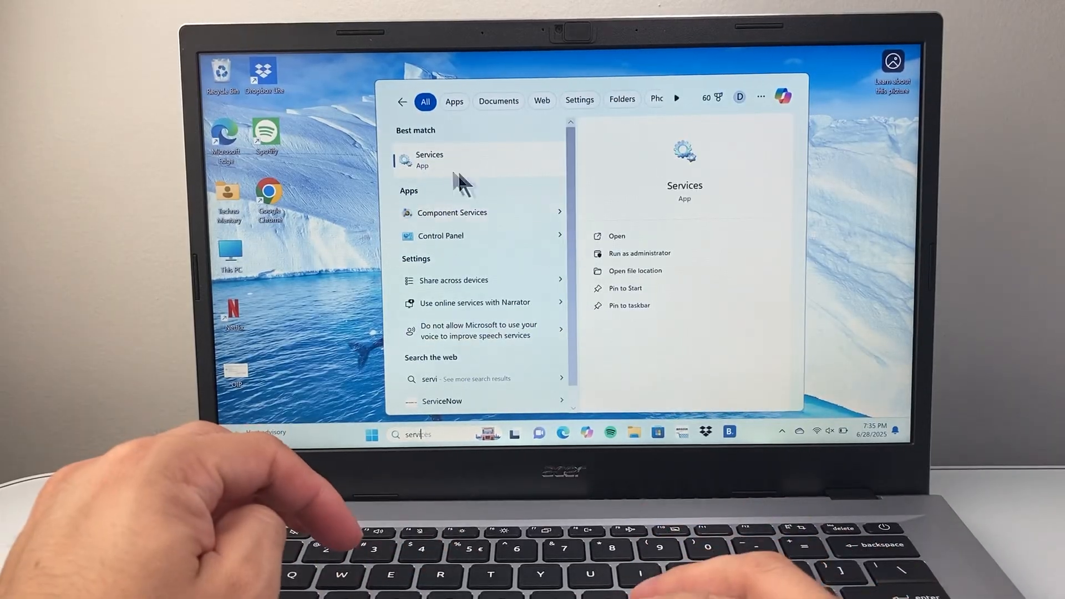
# - Open the Services app from the Windows Search results
pyautogui.press('escape')
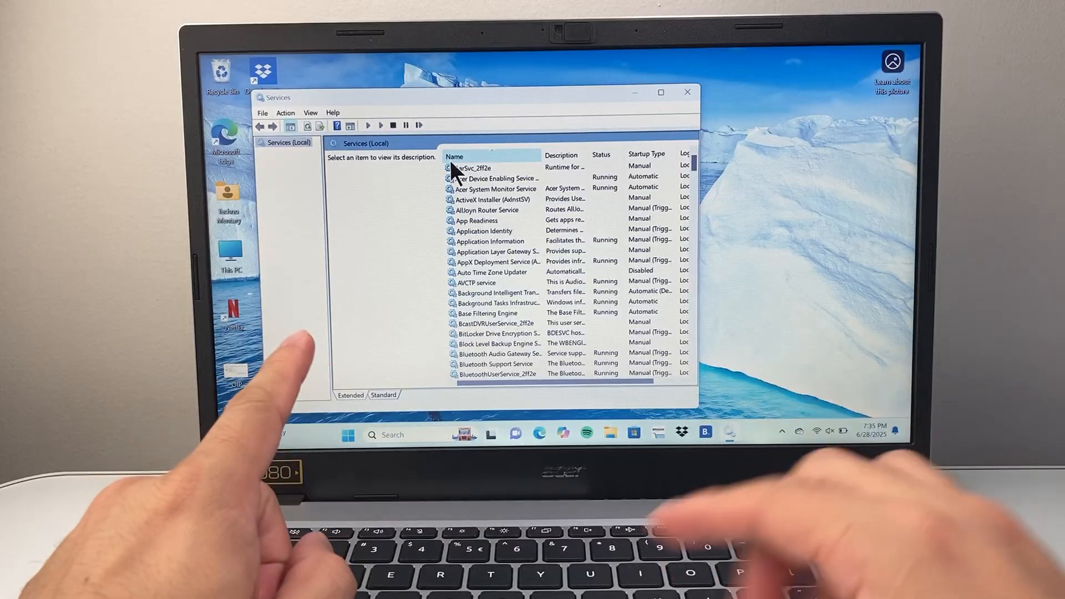
# - Scroll down the services list and select the Windows Update service
pyautogui.scroll(-3)
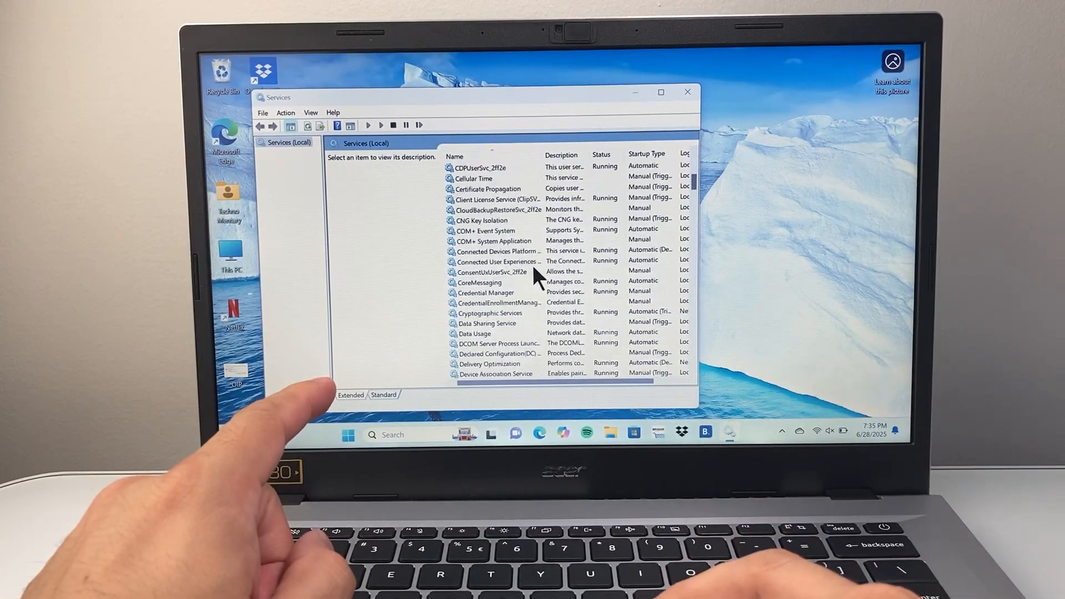
pyautogui.scroll(-3)
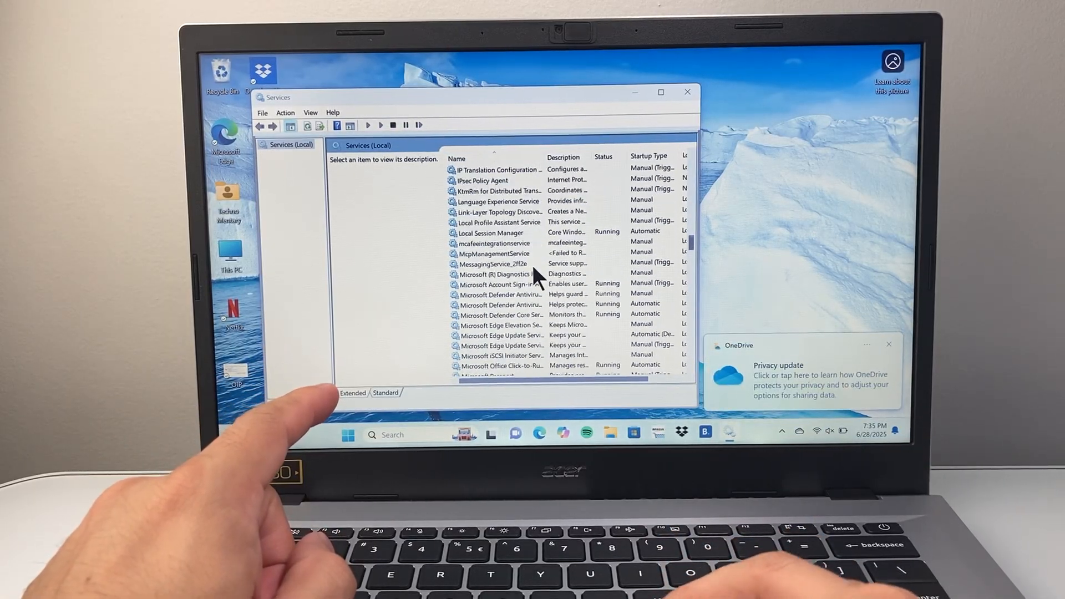
pyautogui.scroll(-3)
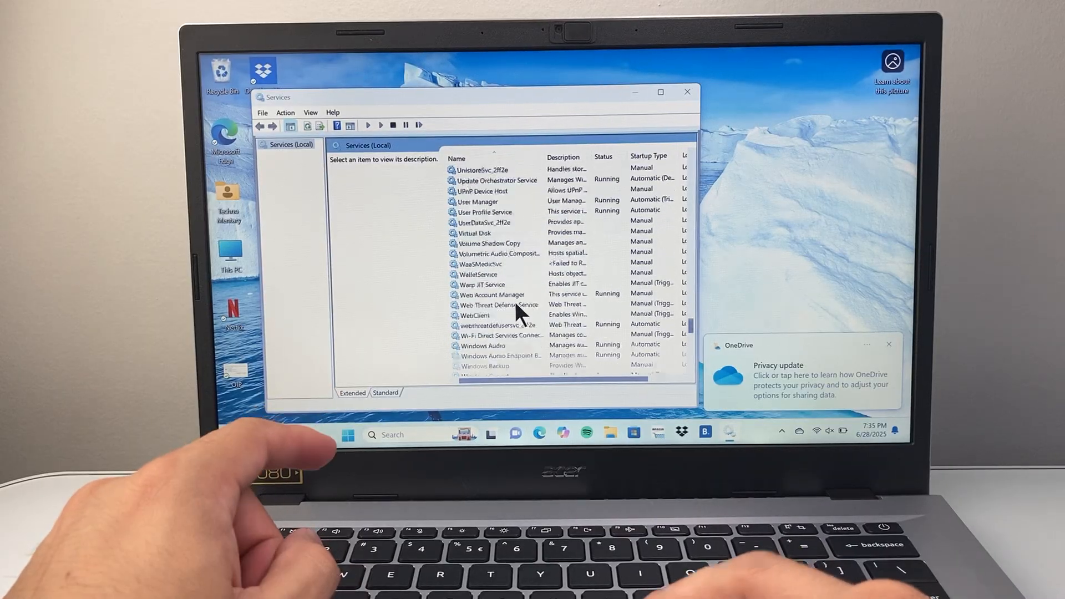
pyautogui.scroll(-3)
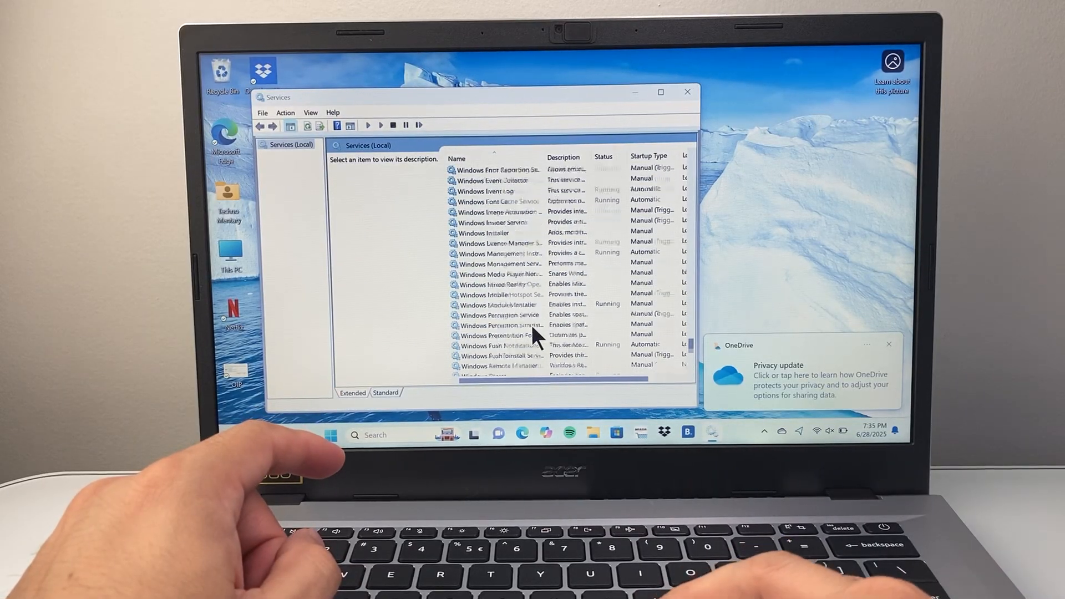
pyautogui.scroll(-3)
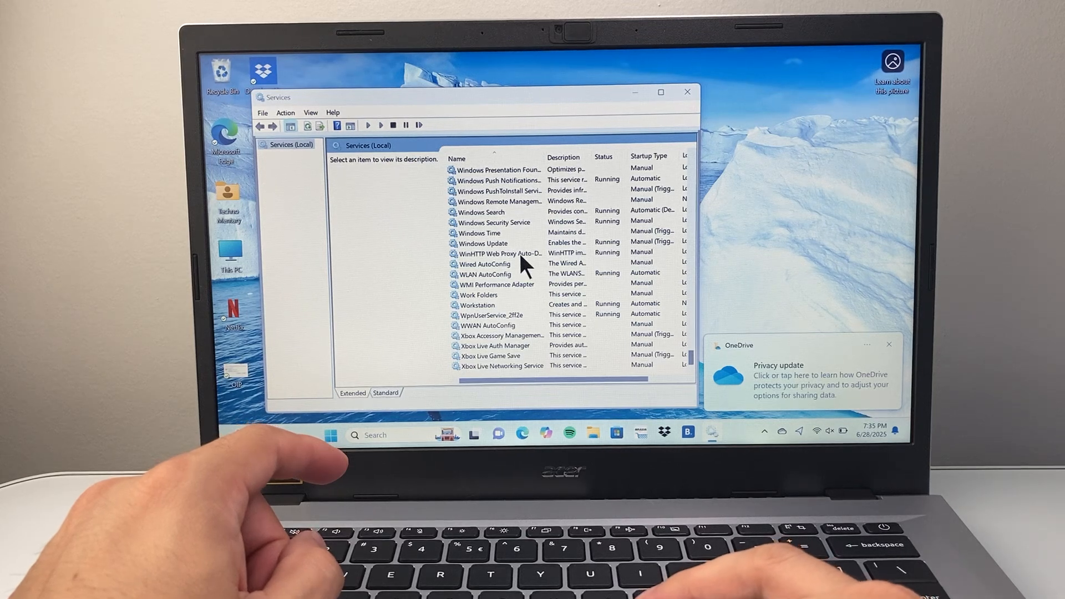
pyautogui.click(482, 243)
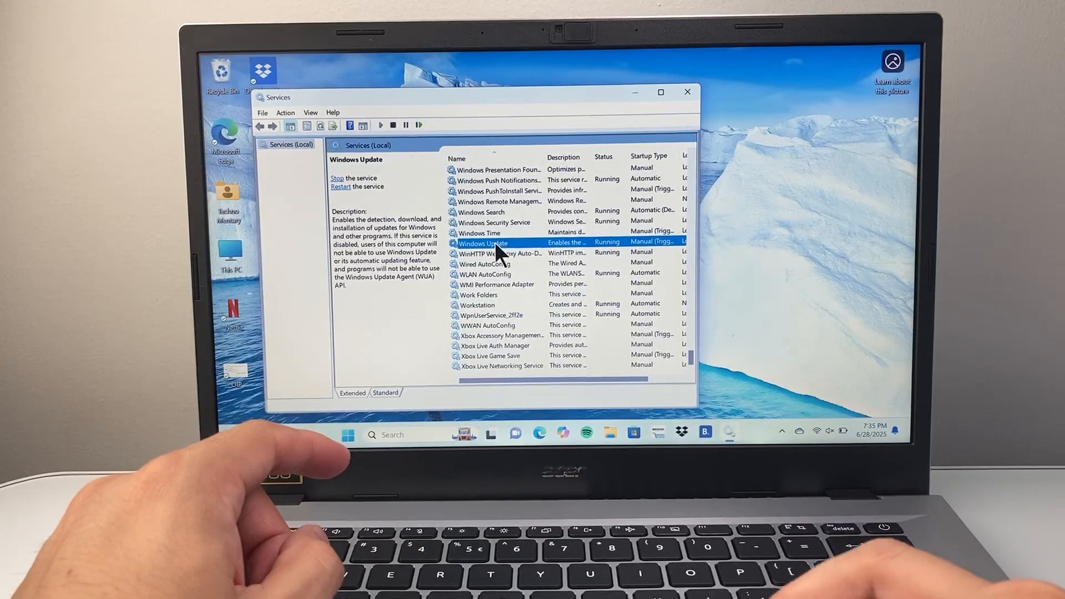
# - Open Windows Update's properties and set its startup type to Disabled
pyautogui.rightClick(482, 242)
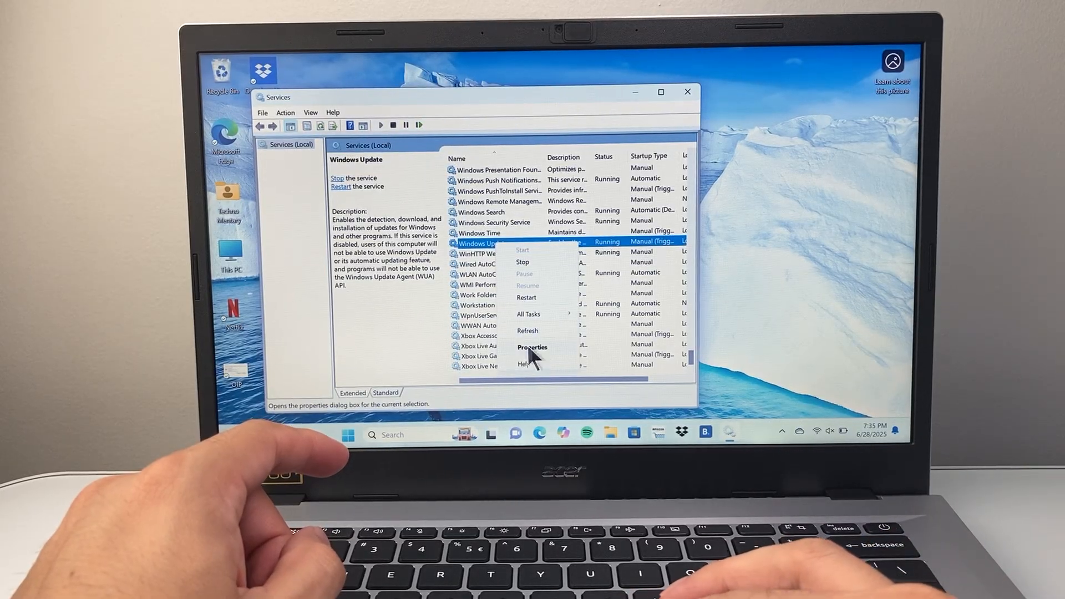
pyautogui.click(532, 347)
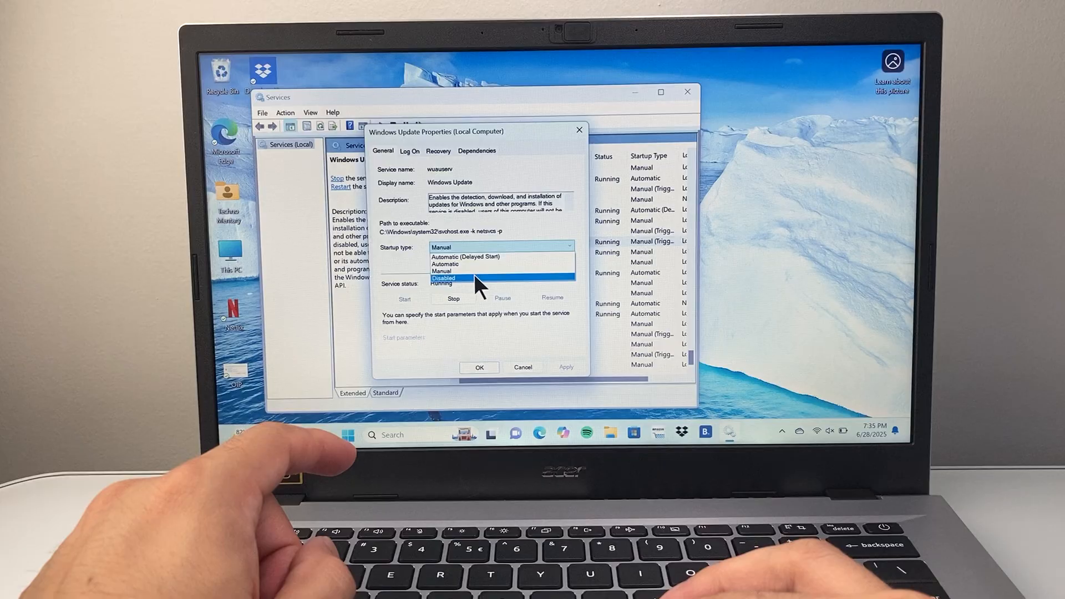
pyautogui.click(444, 278)
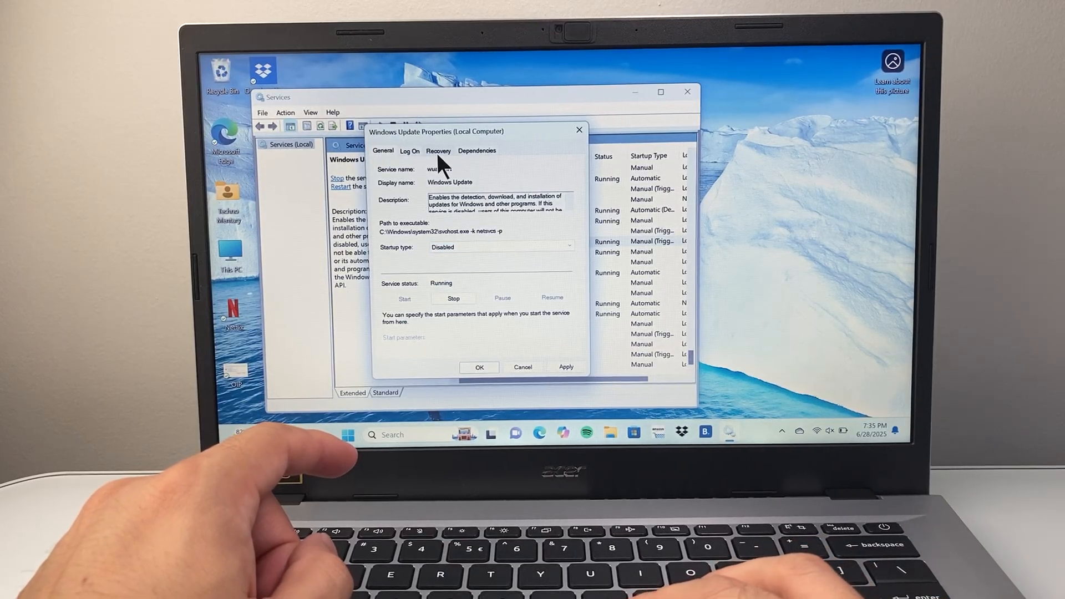
# - Set Windows Update's failure recovery responses to Take No Action, then return to General settings
pyautogui.click(439, 151)
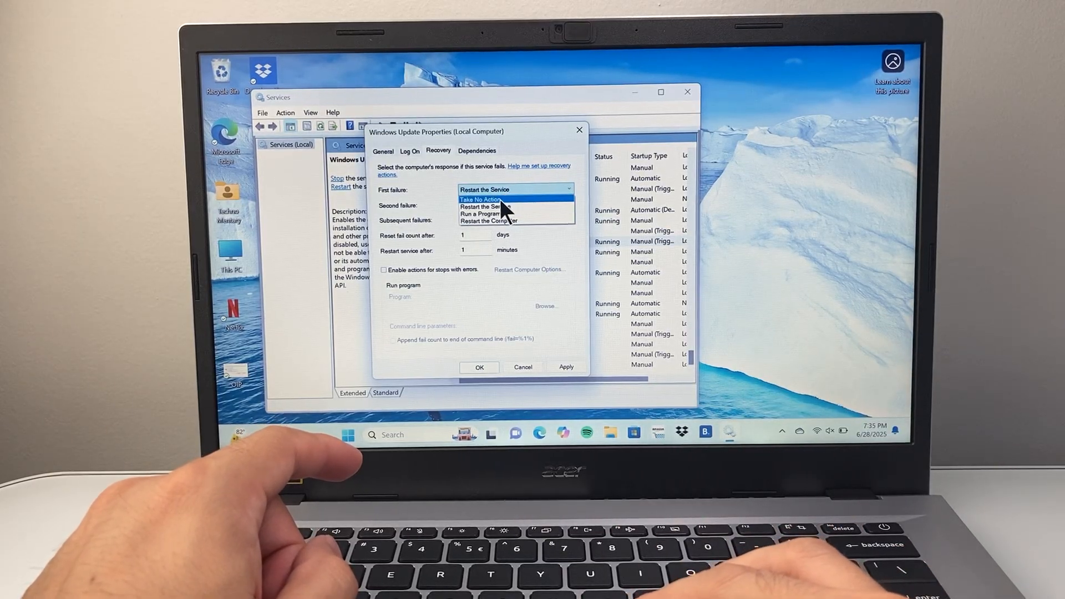
pyautogui.click(481, 199)
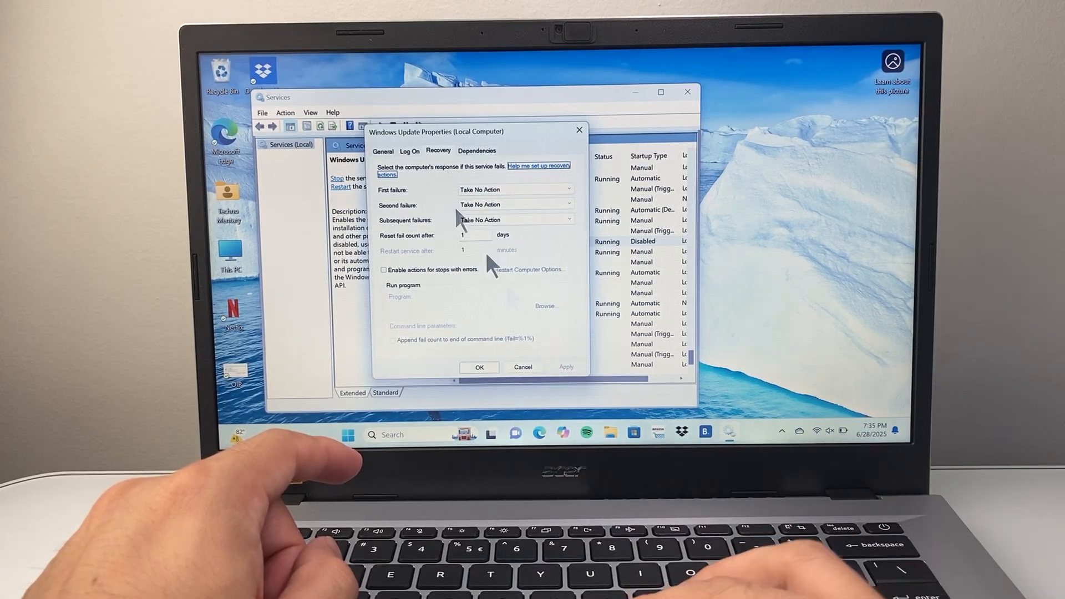
pyautogui.click(382, 150)
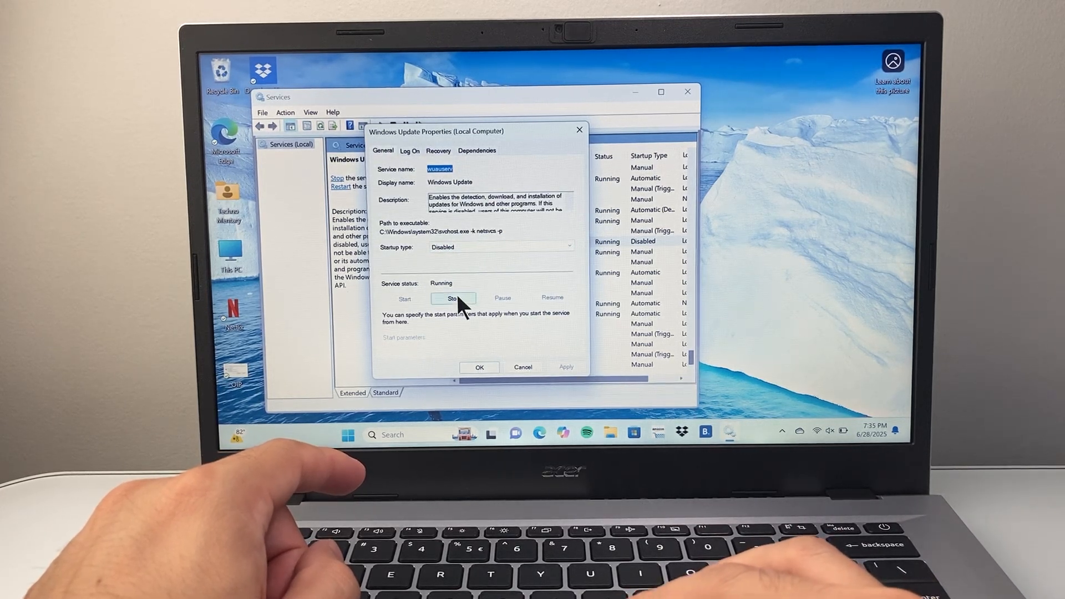
# - Stop the running Windows Update service and close its properties with OK
pyautogui.click(453, 299)
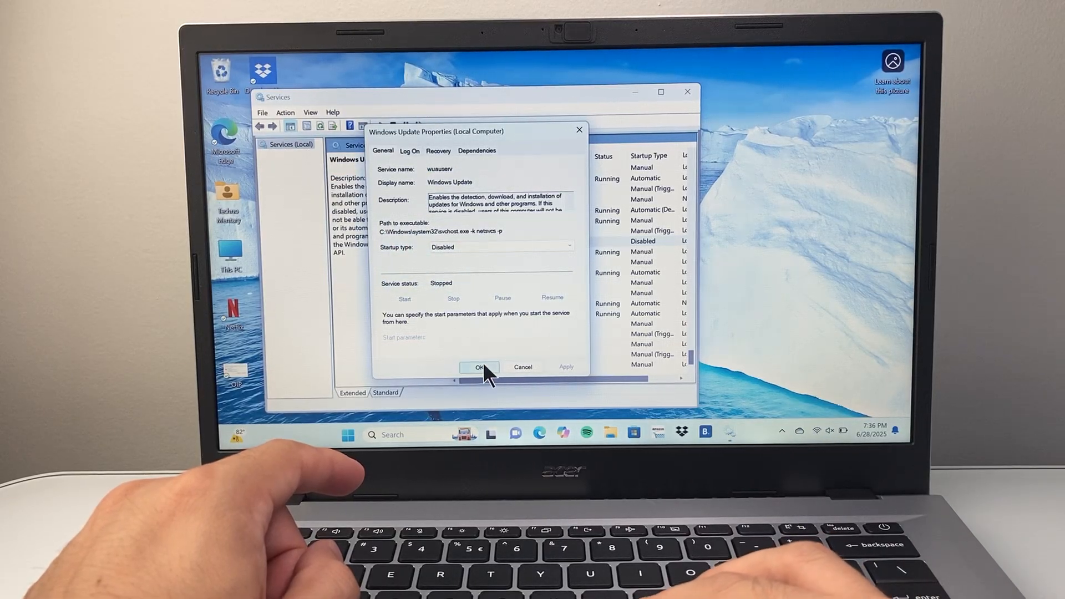
pyautogui.click(479, 367)
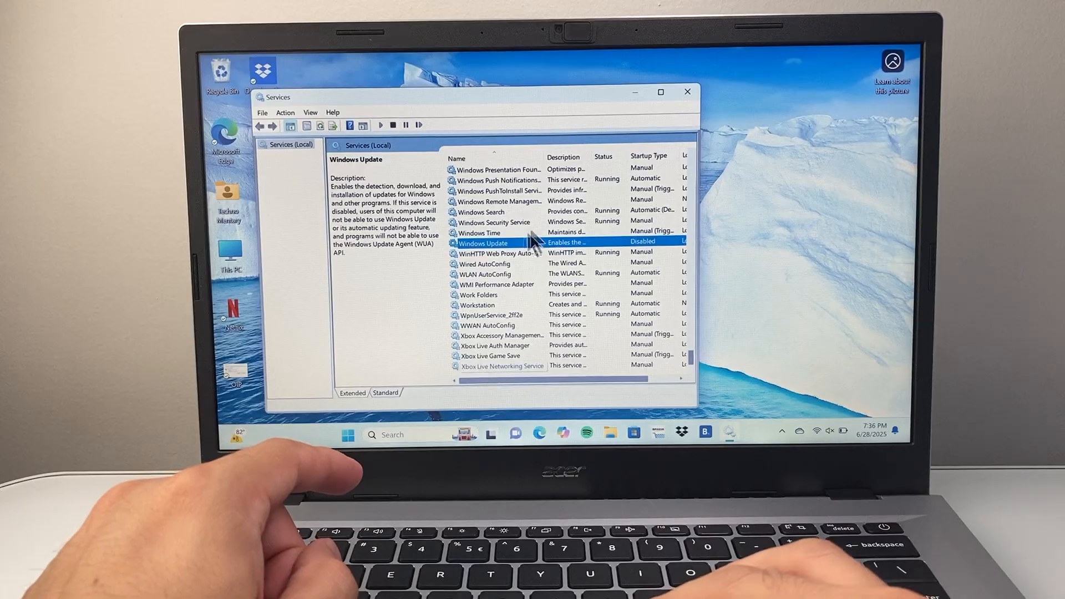